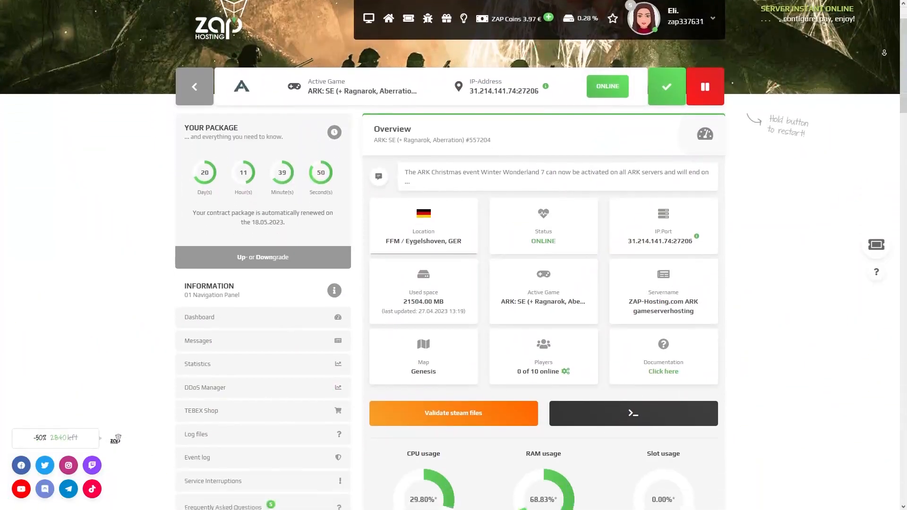
Scroll the ARK server's navigation panel down to reach Restart planner
scroll(down, 3)
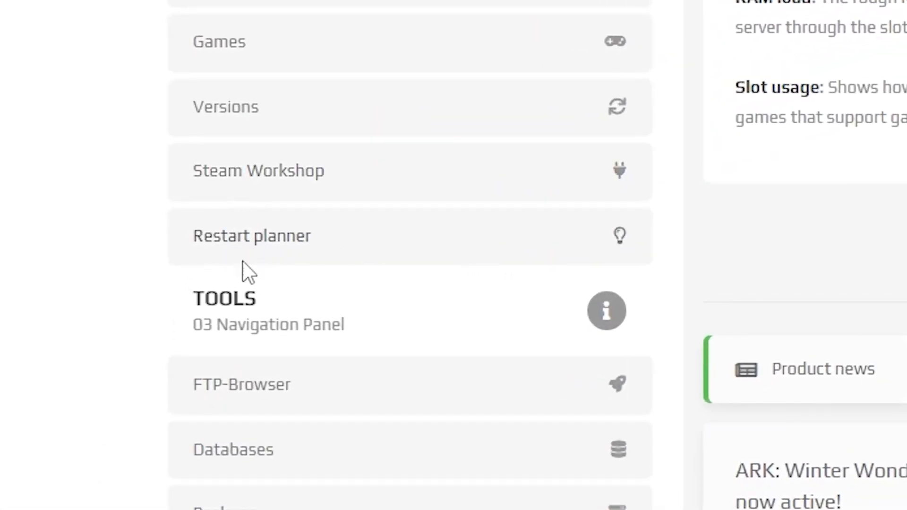
mouse_move(257, 237)
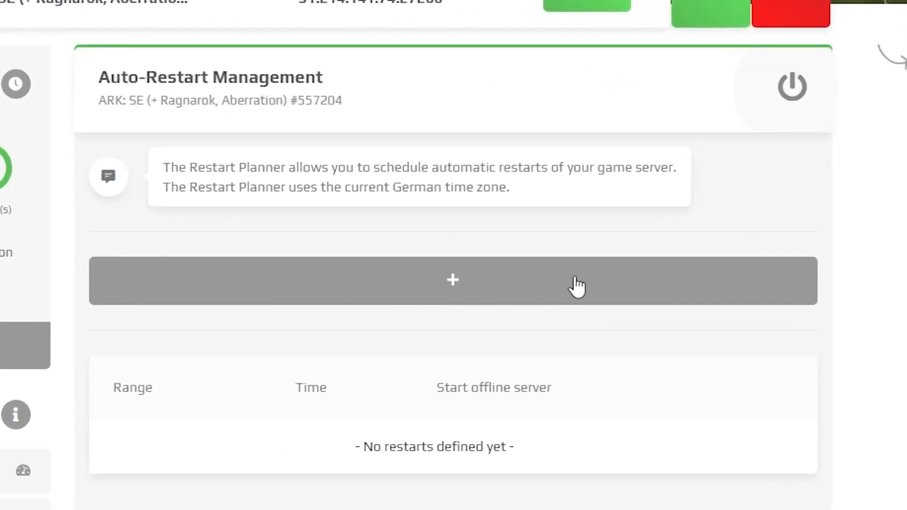
Draft a new daily restart entry at 13:50 with offline start left off
click(453, 281)
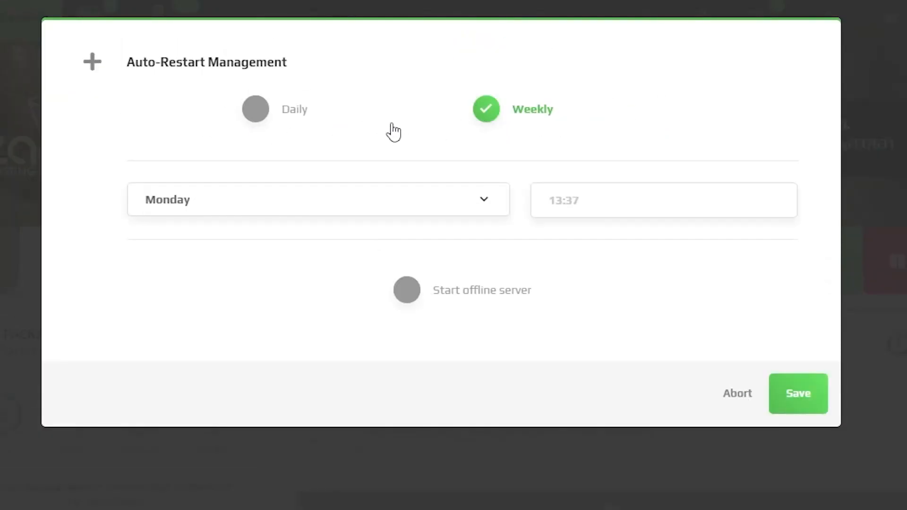
click(255, 109)
text(13)
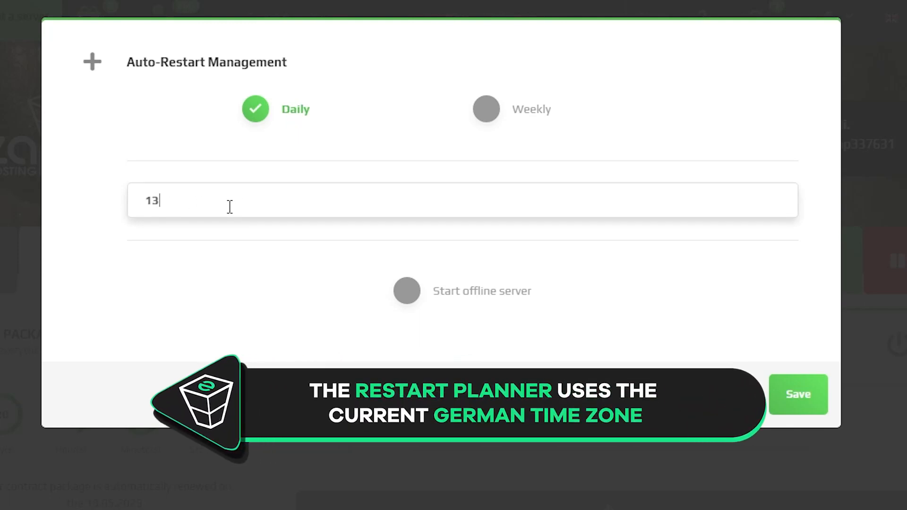
text(:50)
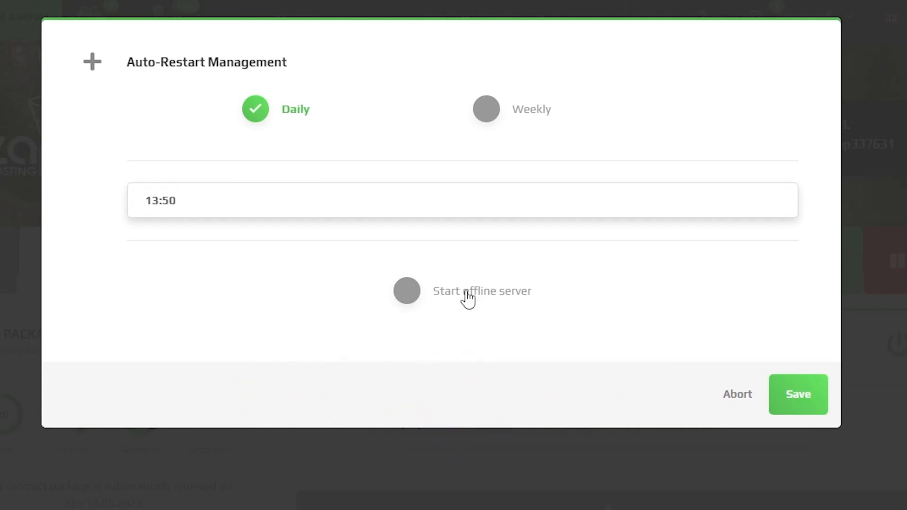
mouse_move(388, 294)
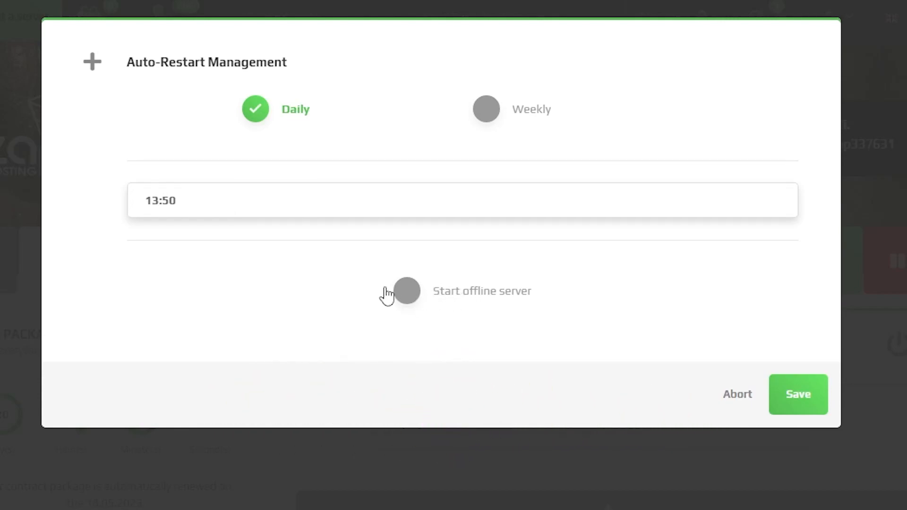
mouse_move(450, 301)
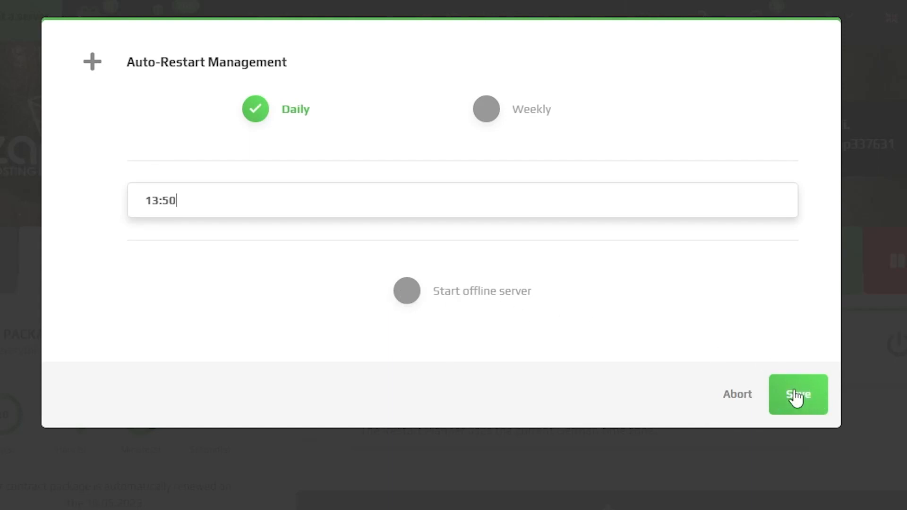
Save the daily 13:50 restart so it appears in Auto-Restart Management
click(798, 394)
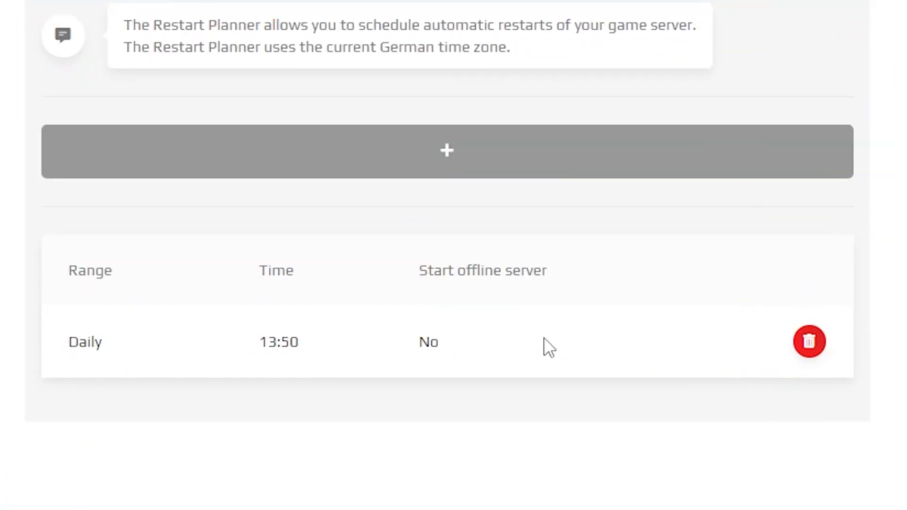